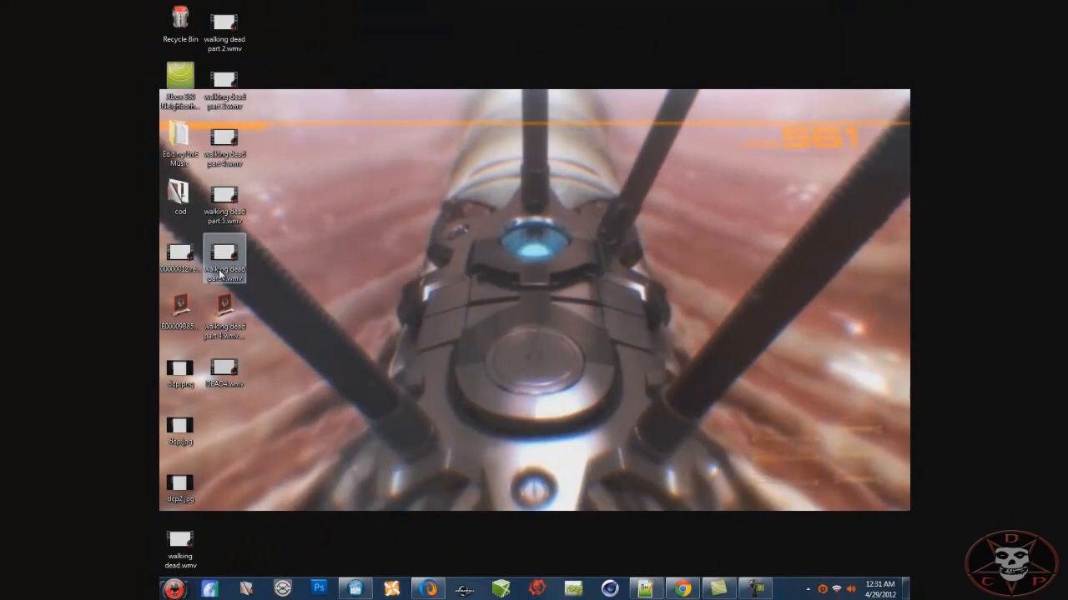
Open the walking dead .wmv video file from the desktop
{"action": "double_click", "coordinate": [224, 256]}
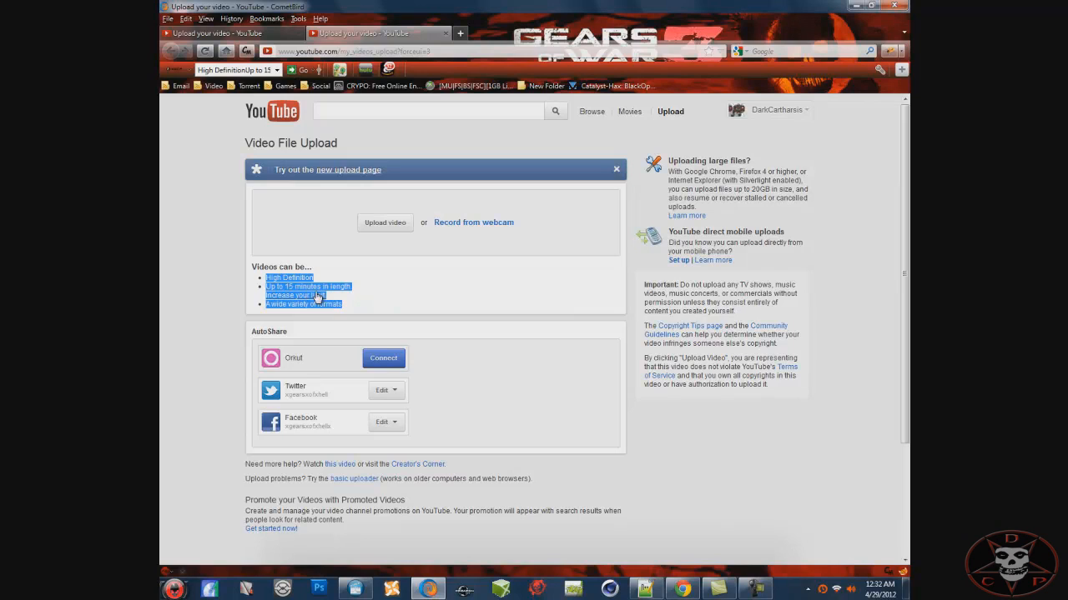
Follow the 'Increase your limit' link to reach Step 1 of account verification
{"action": "left_click", "coordinate": [294, 296]}
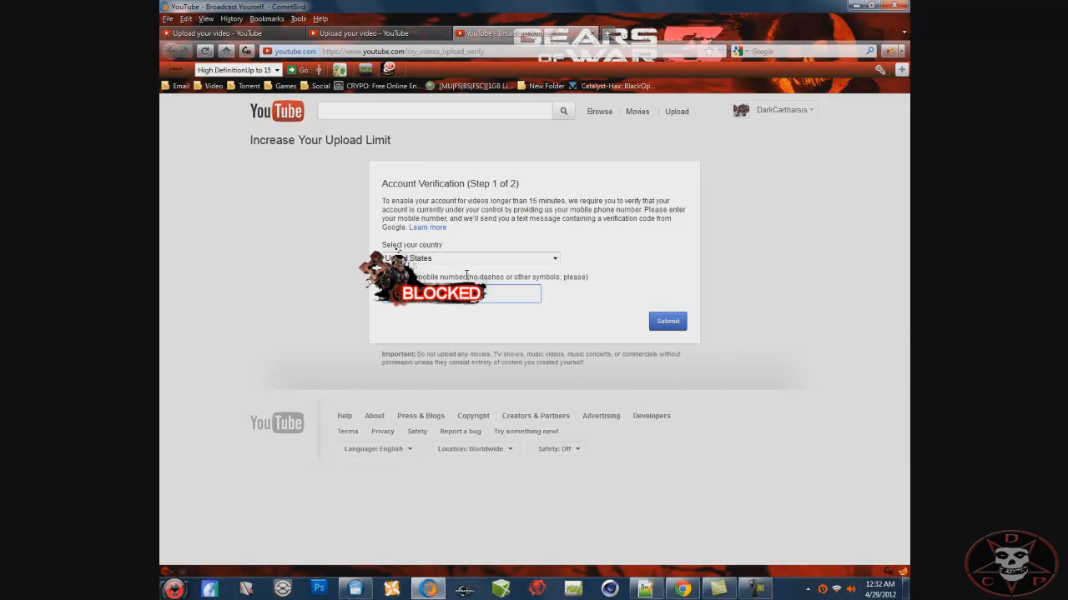